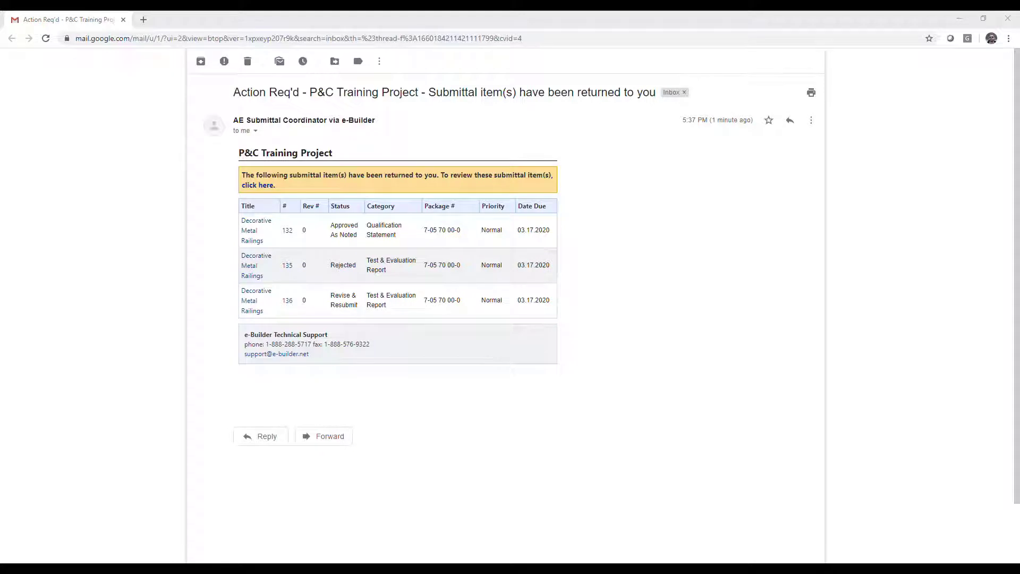
mouse_move(220, 160)
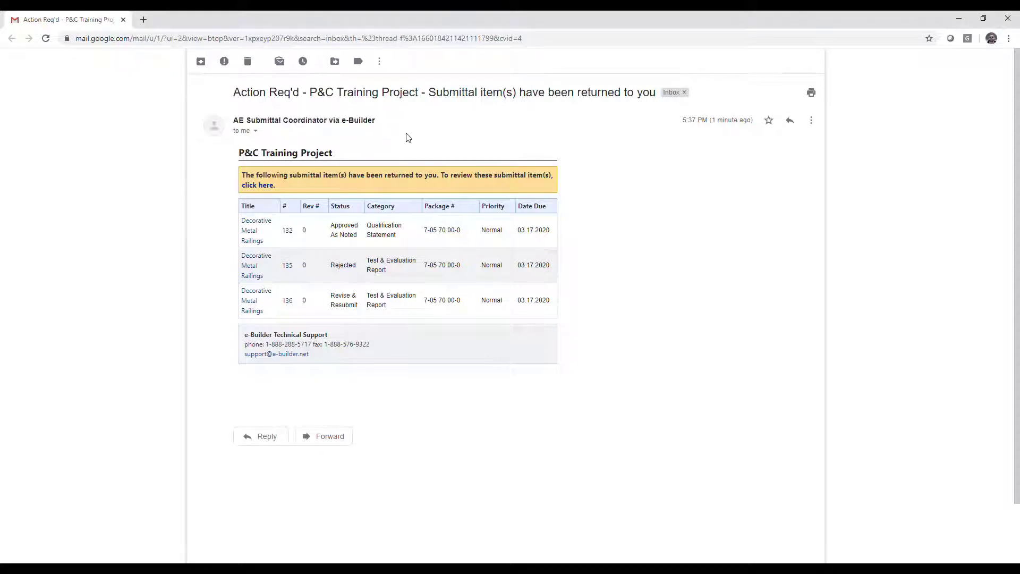
mouse_move(266, 325)
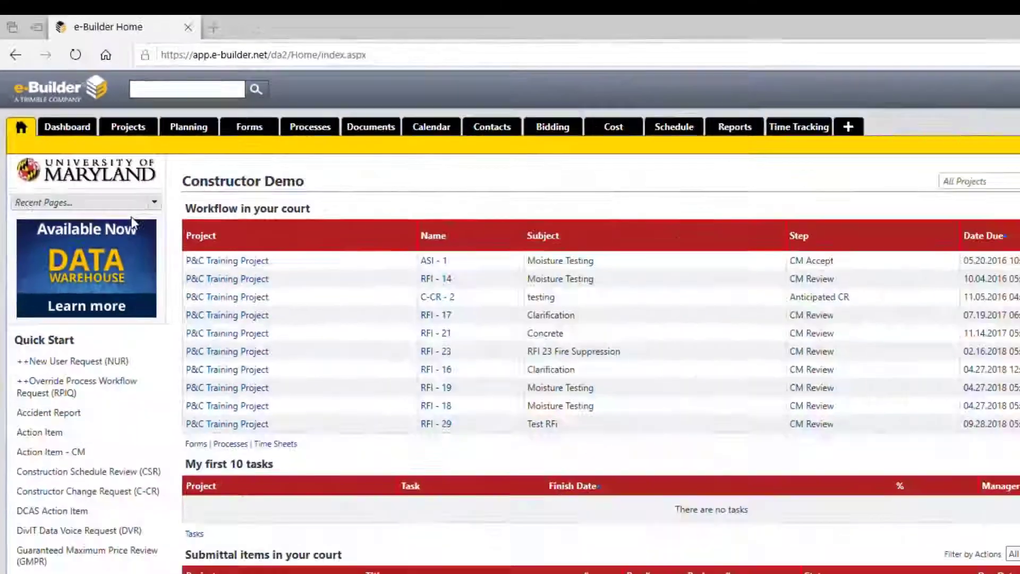
- Bring the Submittal items in your court section into view, listing items 136, 135 and 132
scroll("down", 3)
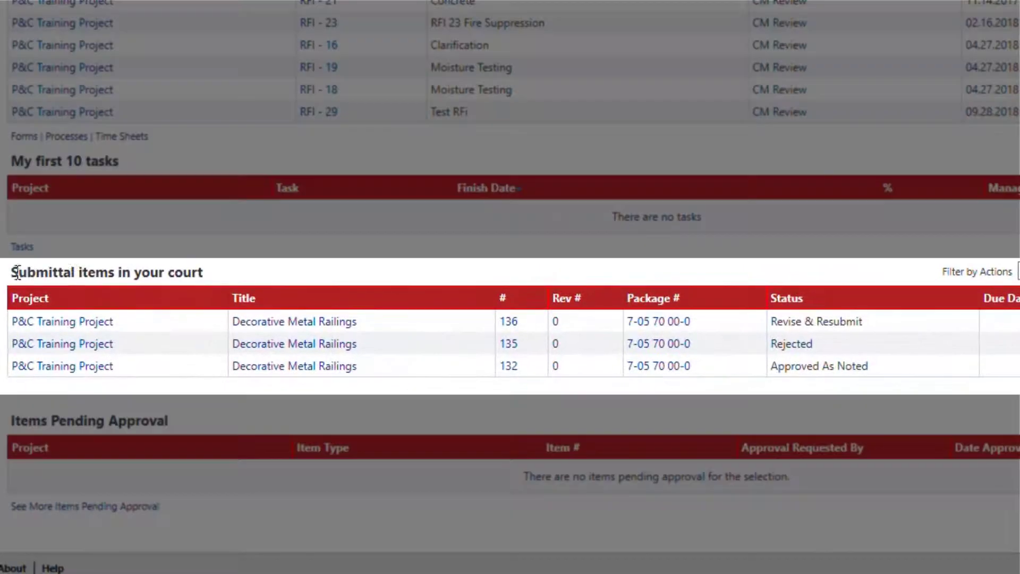
double_click(107, 272)
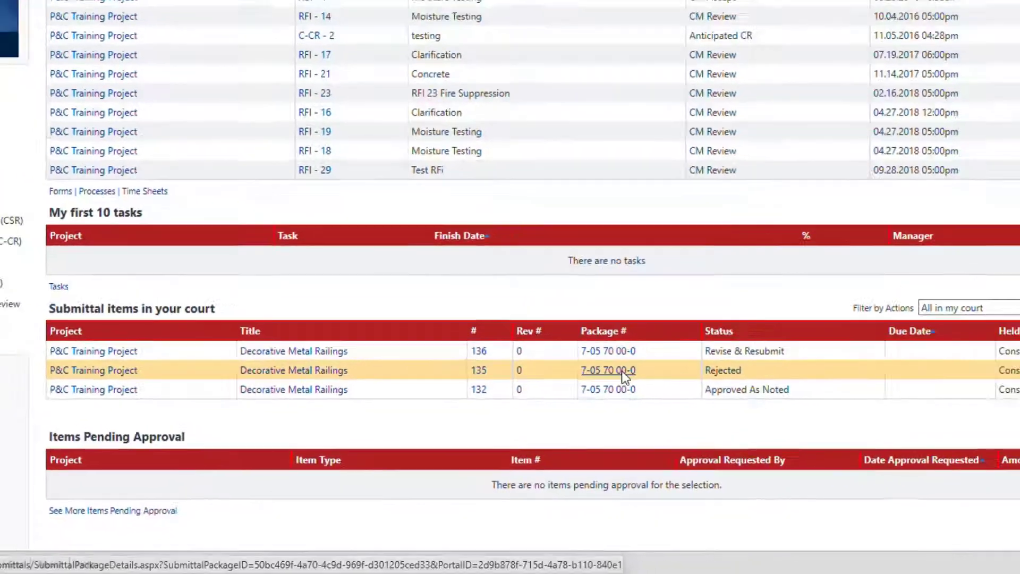
- Show Submittal Package Details for 7-05 70 00-0 with its Items list
left_click(606, 370)
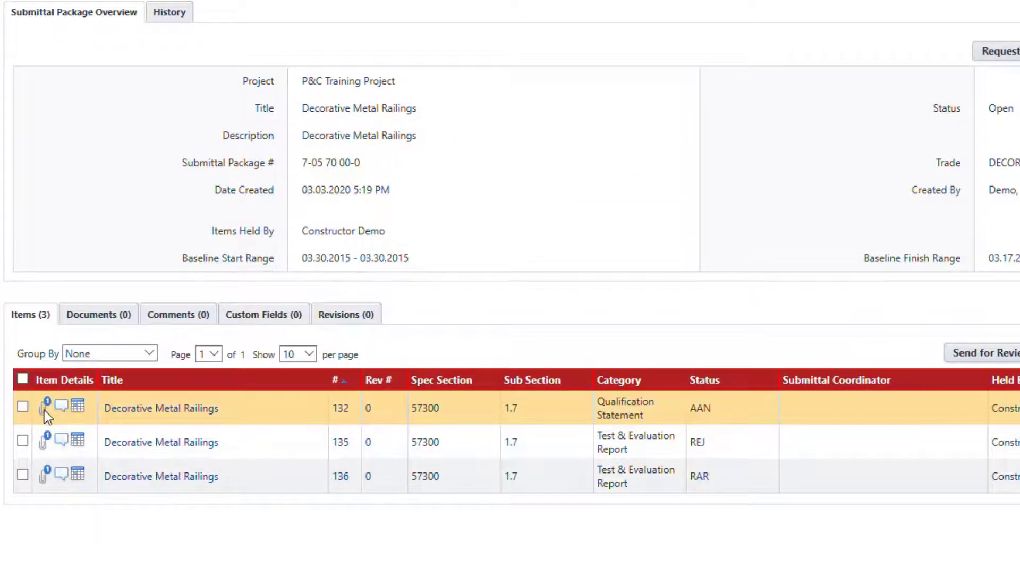
left_click(44, 406)
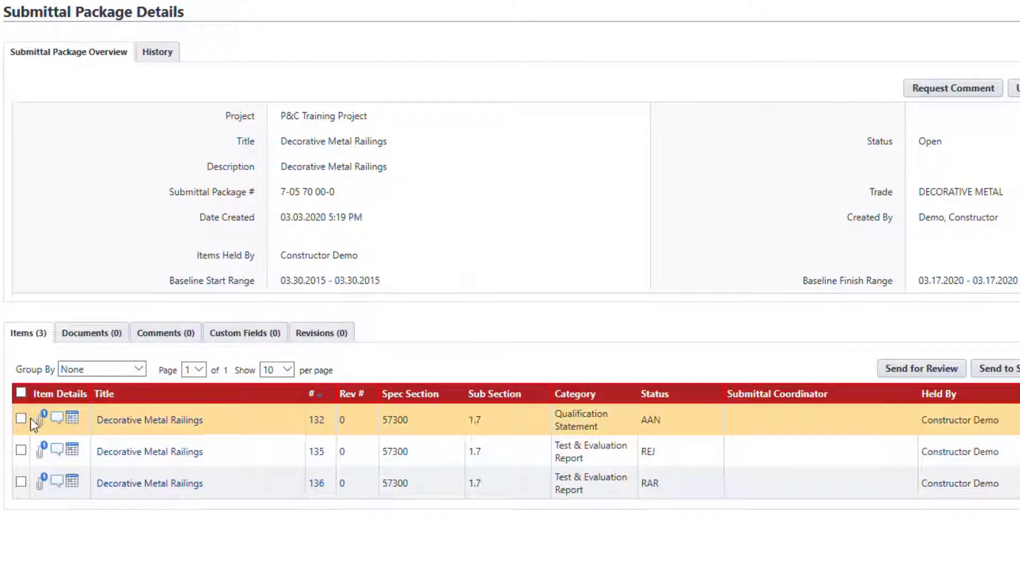
- Mark item 132 in the package list and then clear the selection again
left_click(21, 419)
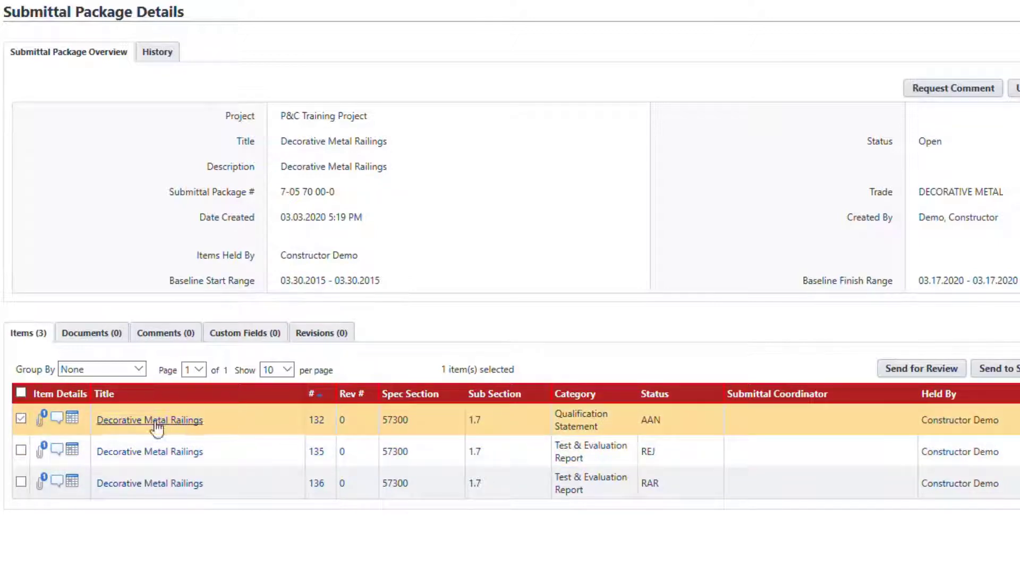
left_click(21, 418)
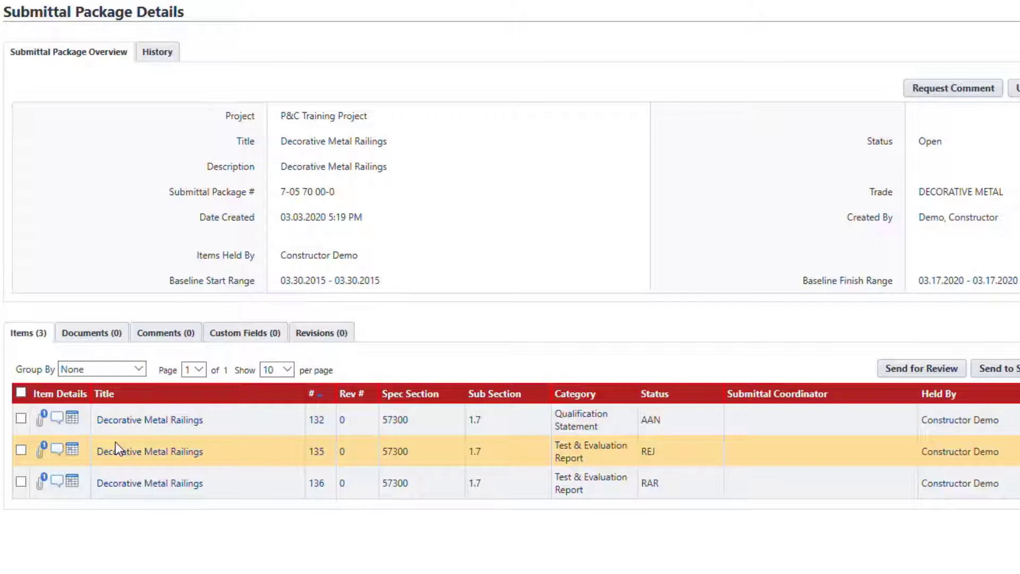
left_click(663, 451)
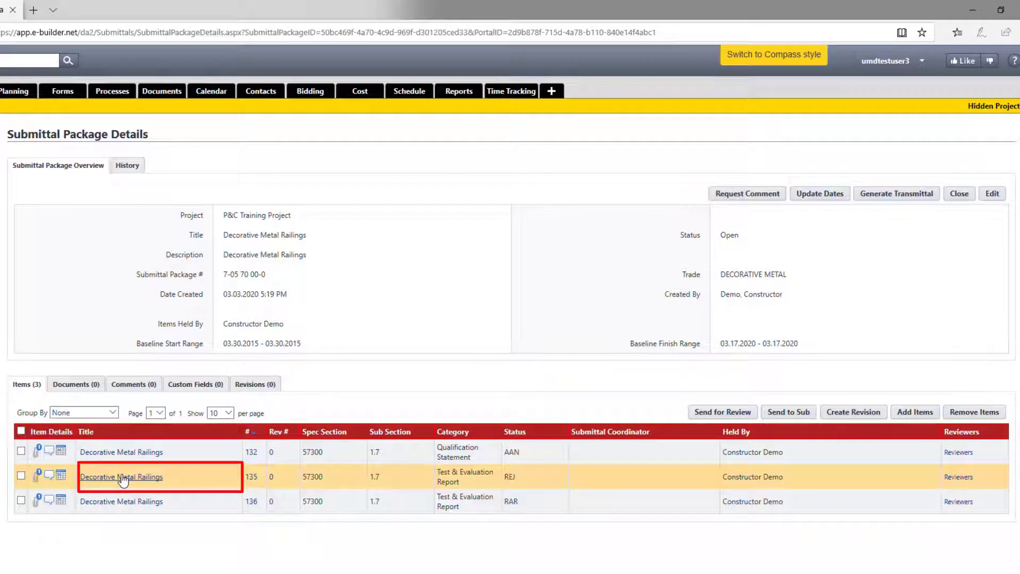
- Close rejected submittal item 135 from its Submittal Item Details page
left_click(121, 476)
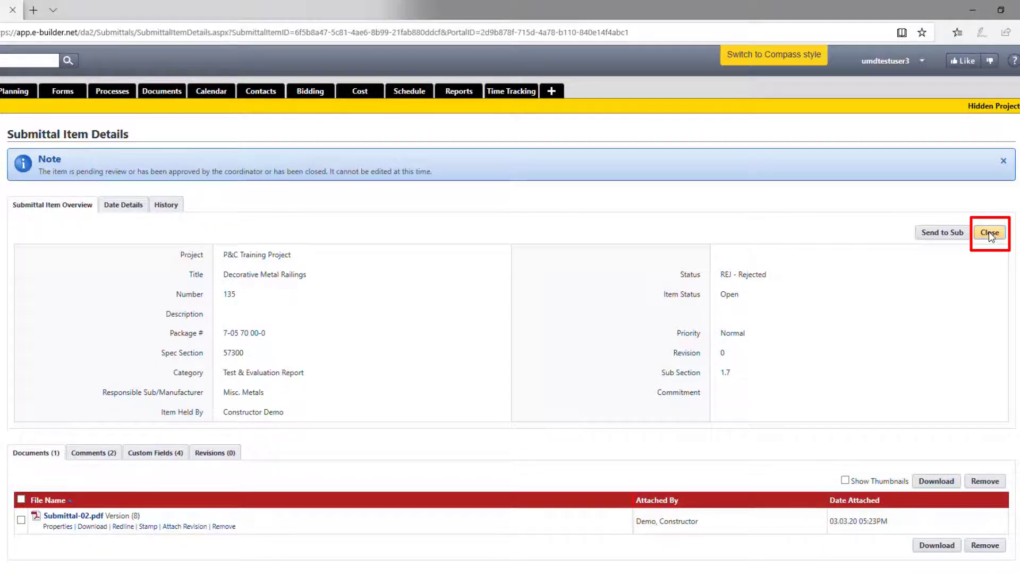
left_click(988, 232)
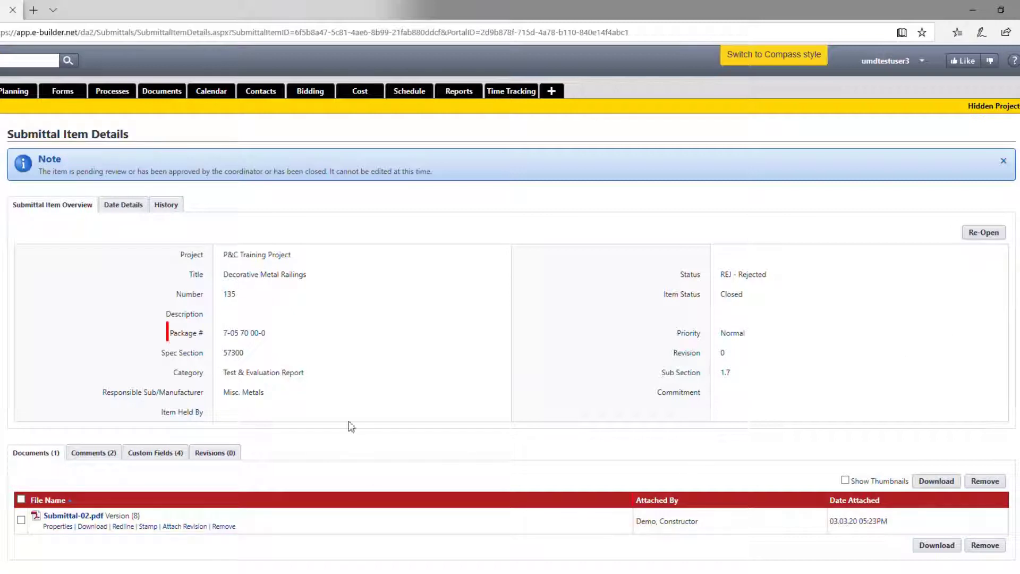
left_click(243, 332)
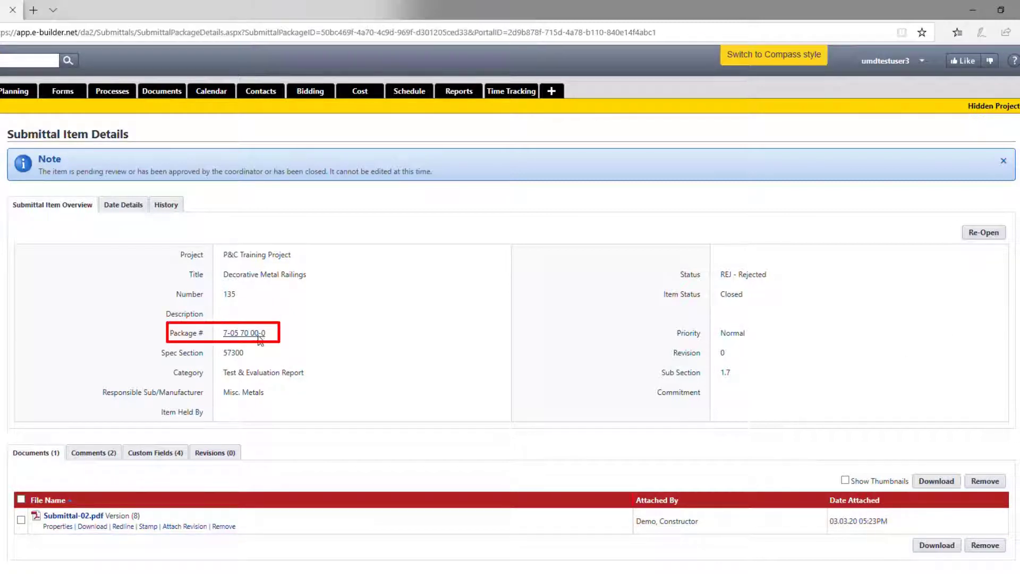
- Close approved-as-noted item 132 and return to package 7-05 70 00-0, leaving only 136 active
left_click(242, 333)
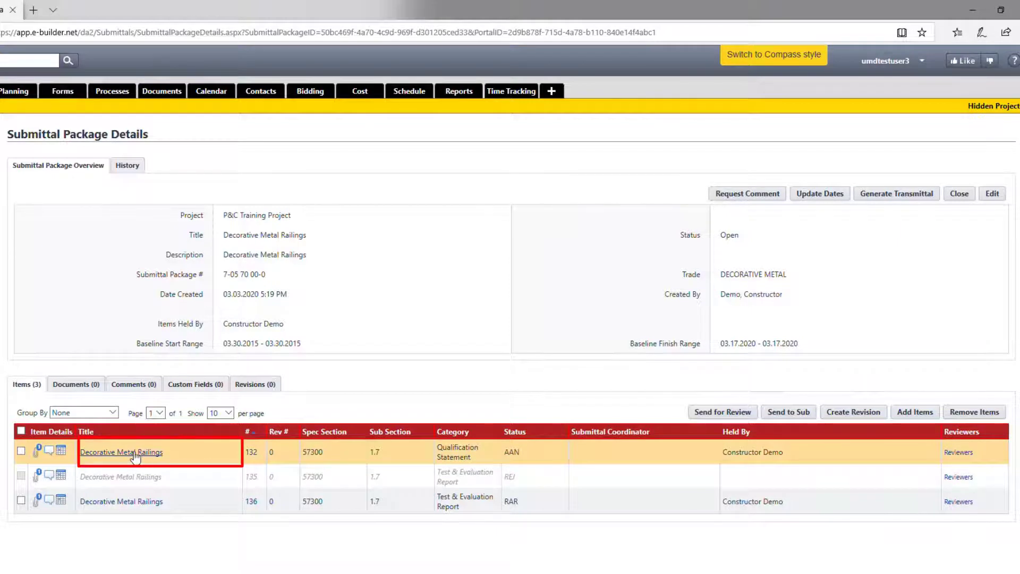
left_click(121, 451)
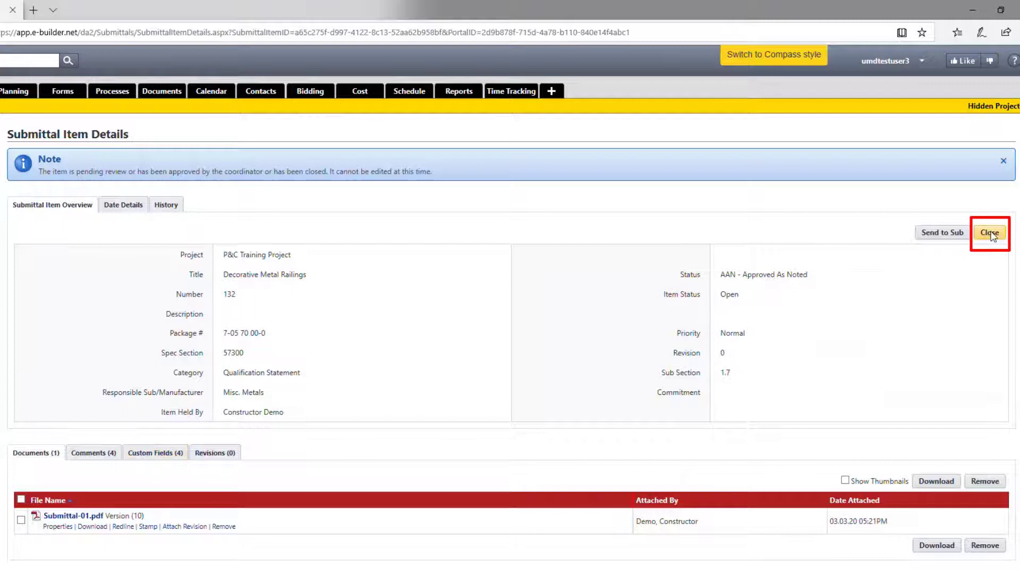
left_click(988, 232)
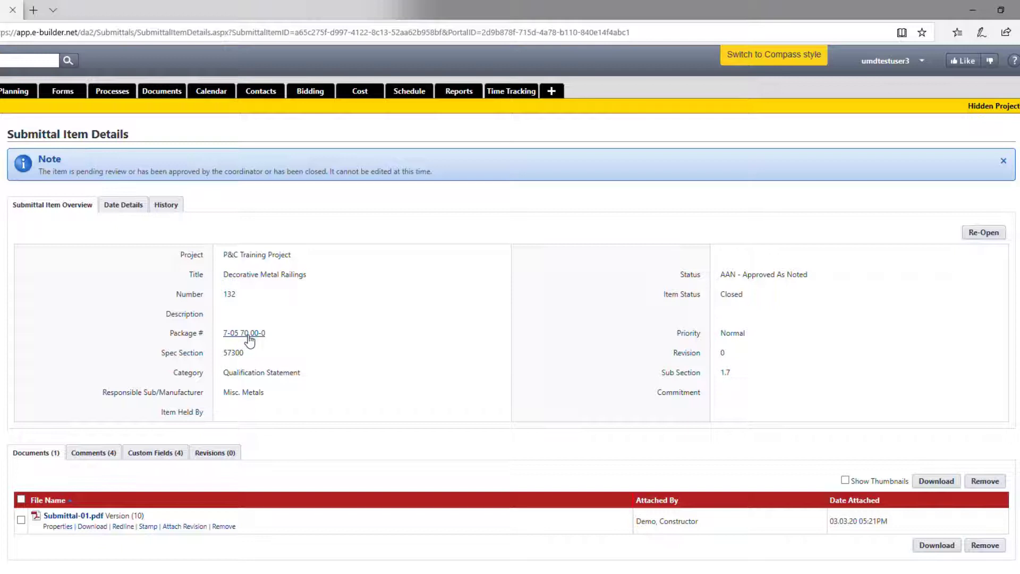
left_click(244, 333)
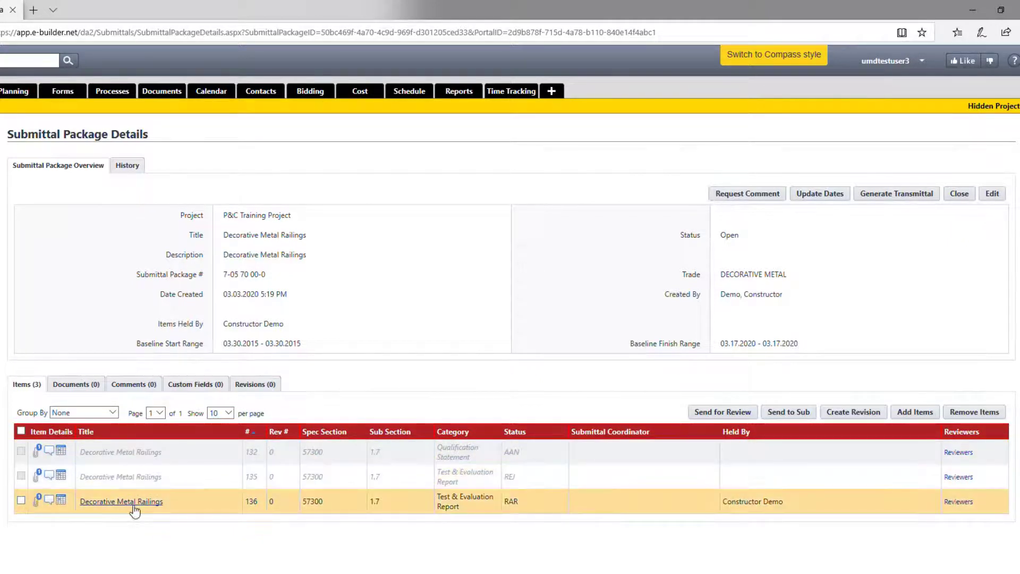
- Start a revision package for item 136 via Create Revision, proposing number 7-05 70 00-1
left_click(20, 501)
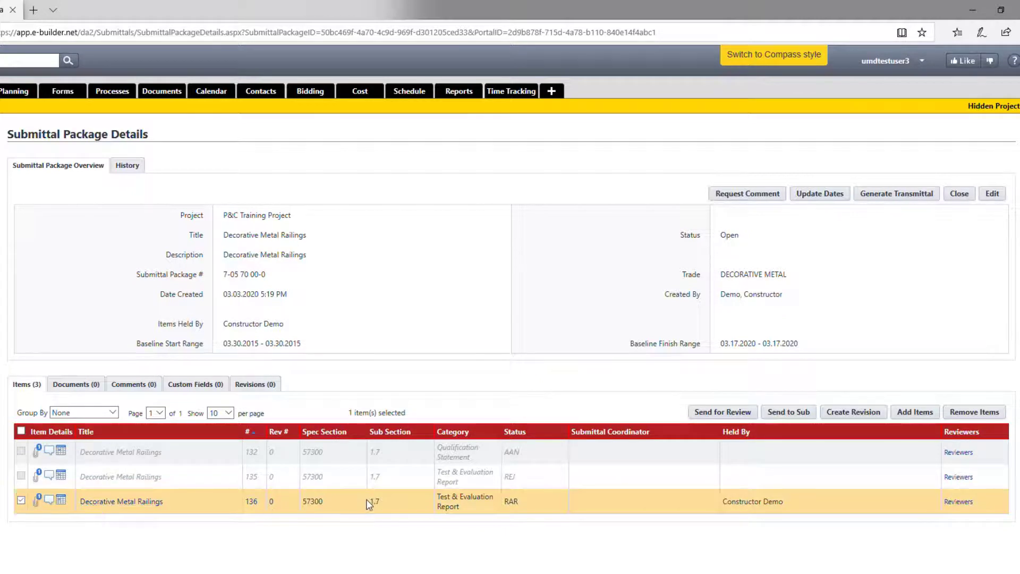
left_click(853, 411)
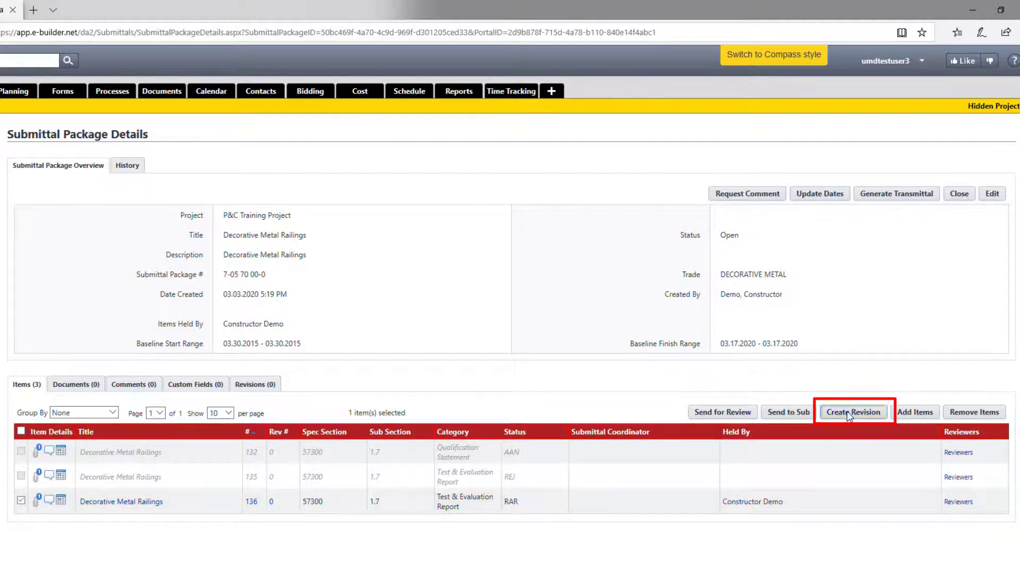
left_click(853, 412)
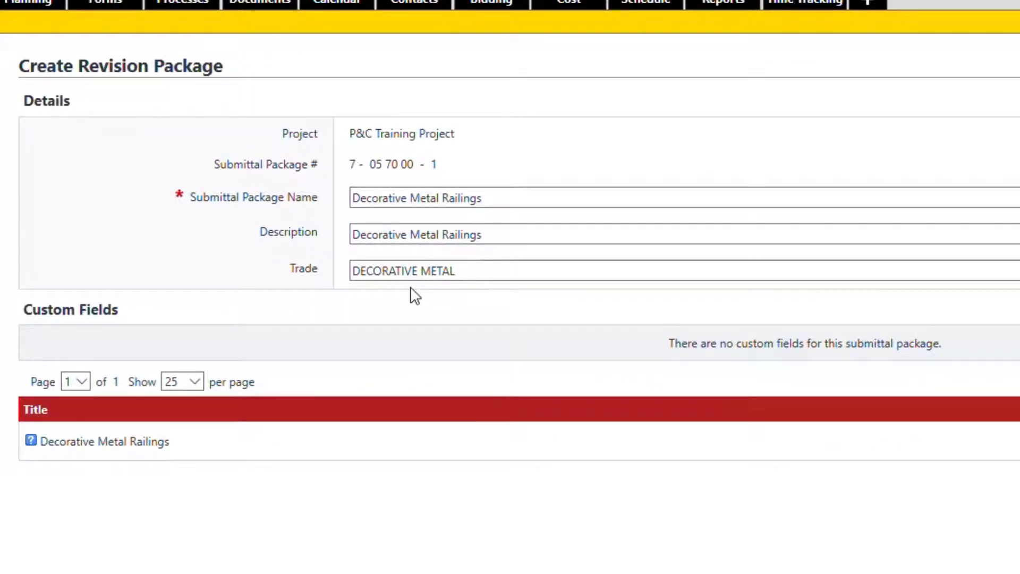
- Give the package number revision suffix 1 and save revision package 7-05 70 00-1 as a Draft
left_click(433, 164)
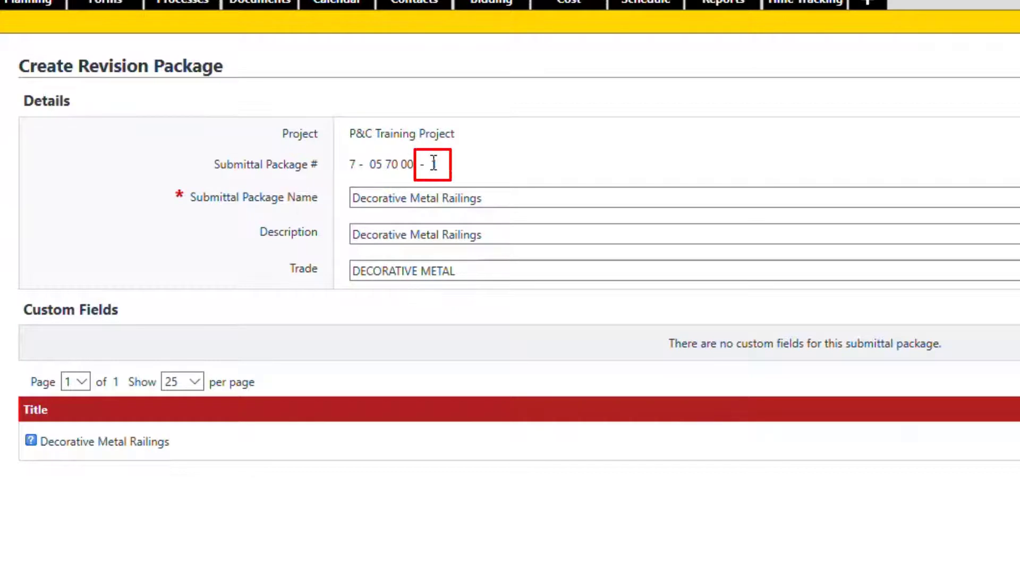
type("1")
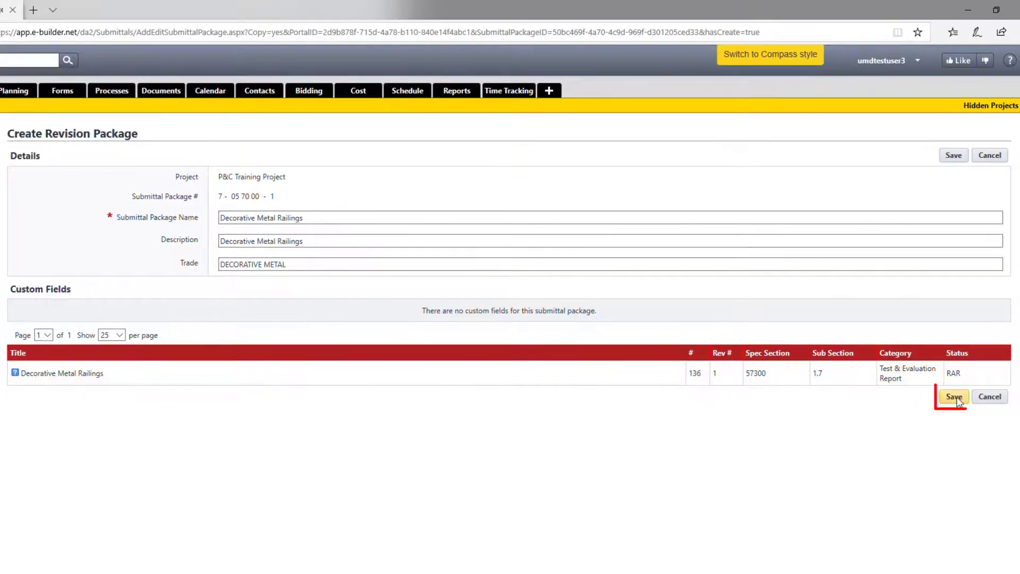
left_click(952, 397)
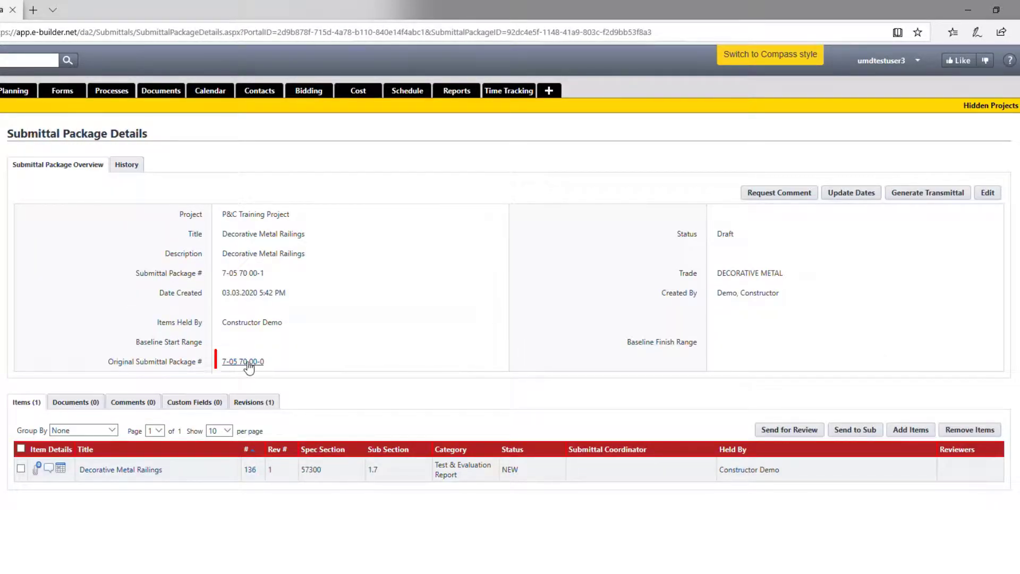
left_click(243, 361)
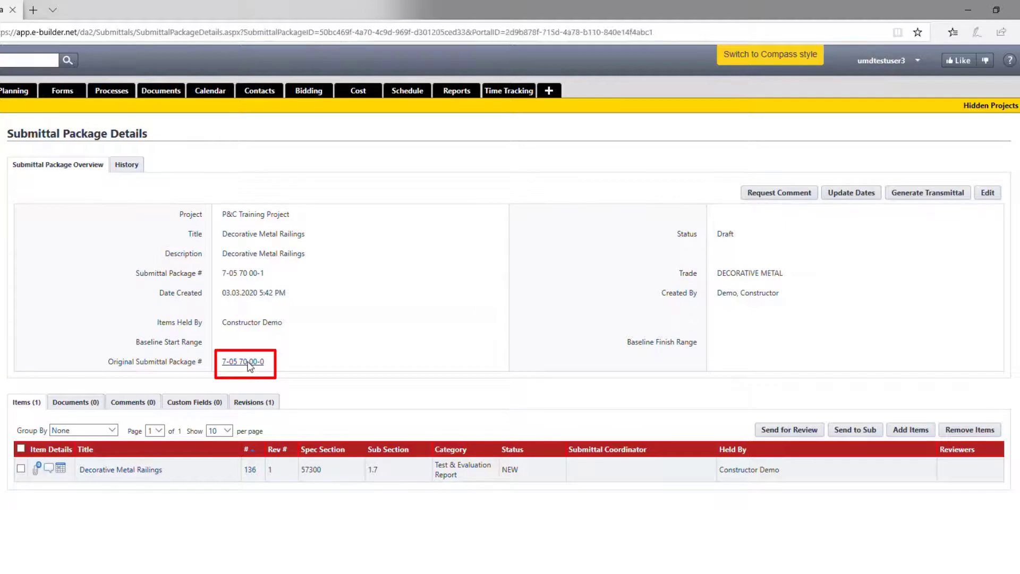
left_click(242, 362)
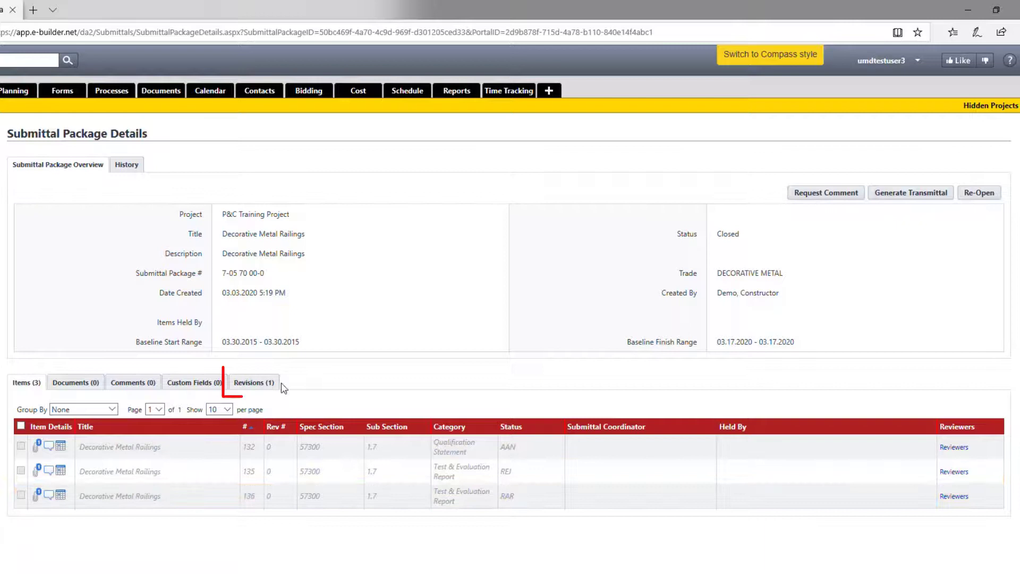
left_click(253, 382)
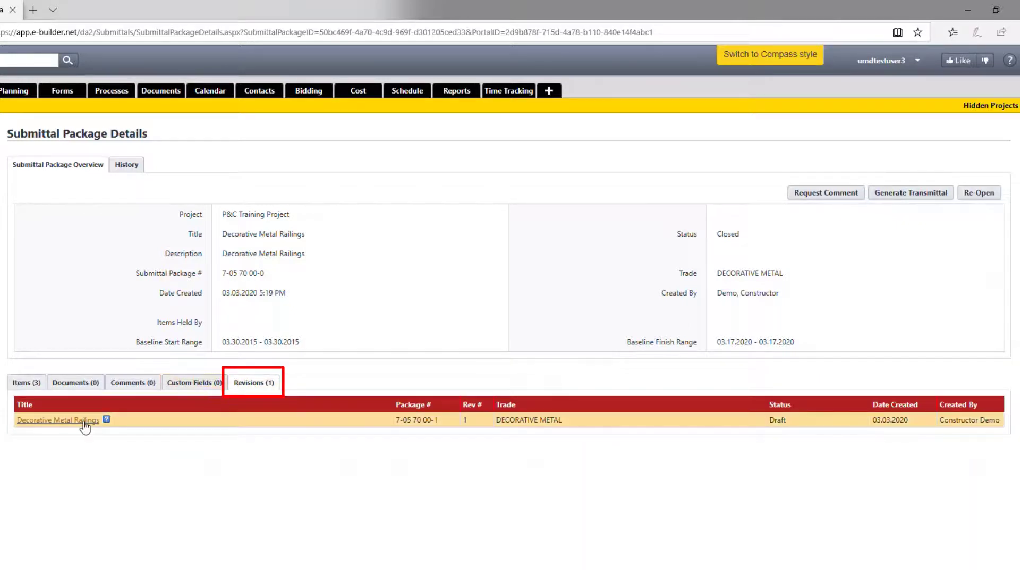
left_click(57, 420)
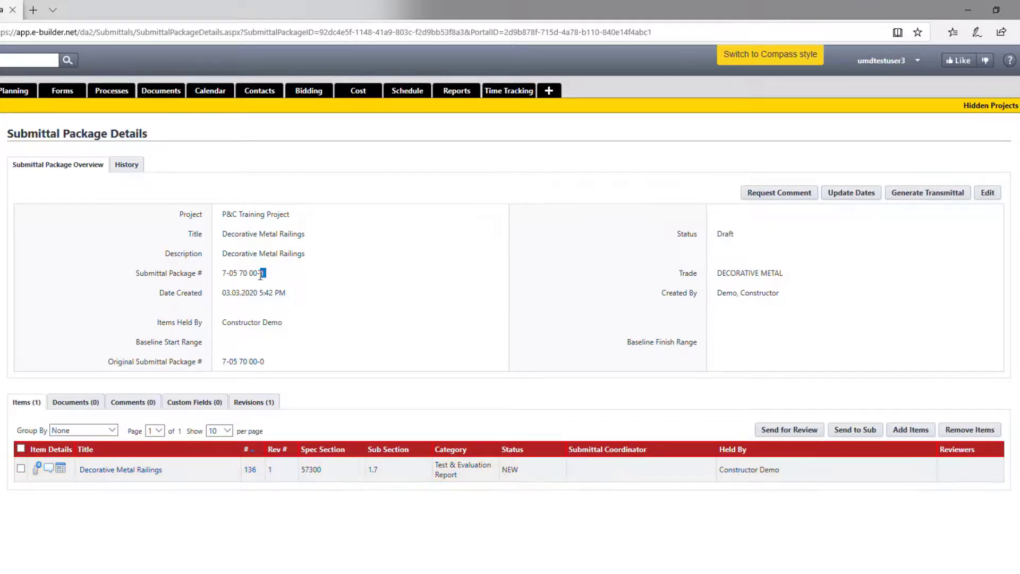
- Check item 136's Attached Documents list, confirm it is empty and dismiss it
left_click(235, 469)
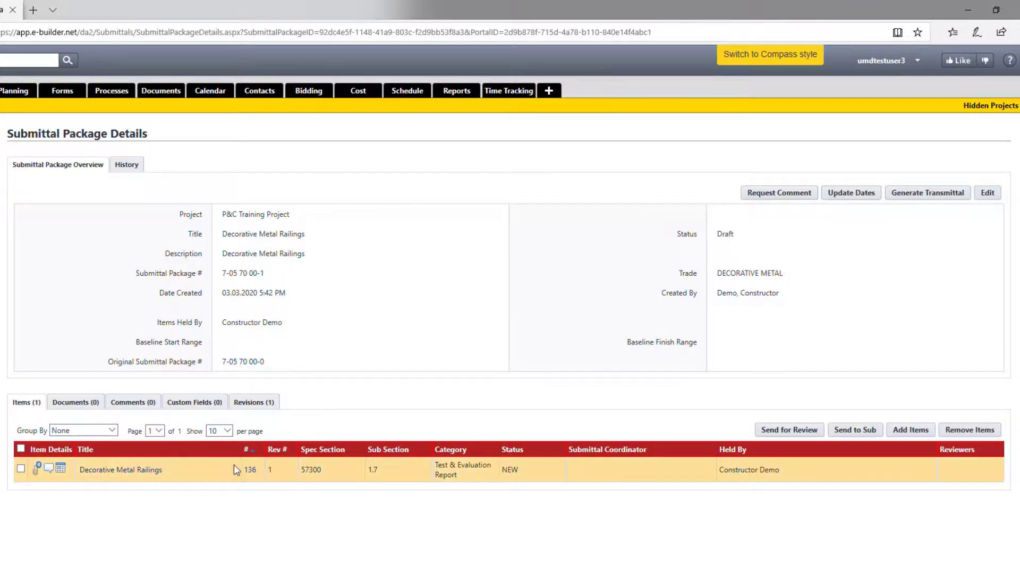
left_click(37, 469)
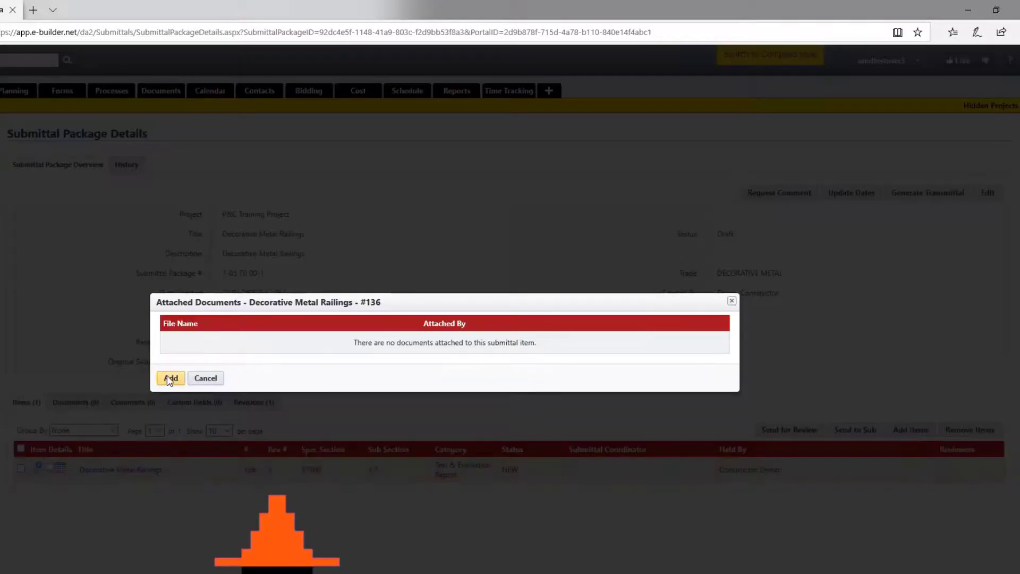
left_click(205, 378)
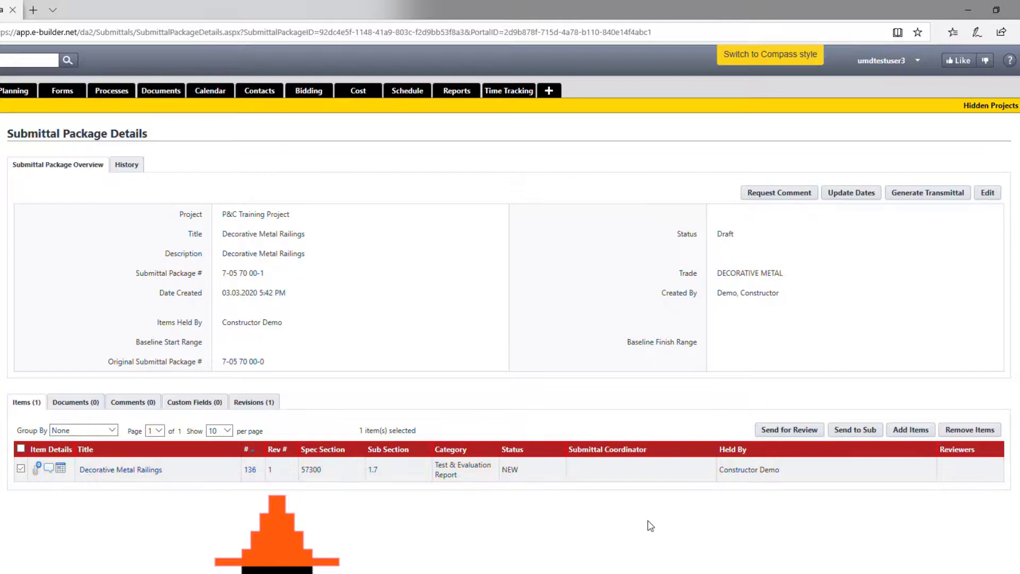
mouse_move(788, 429)
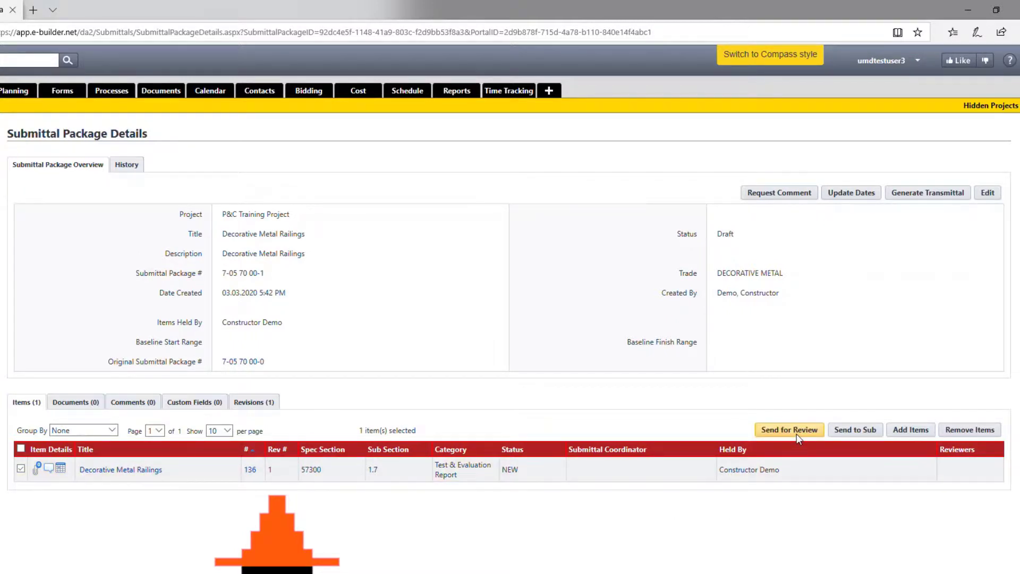